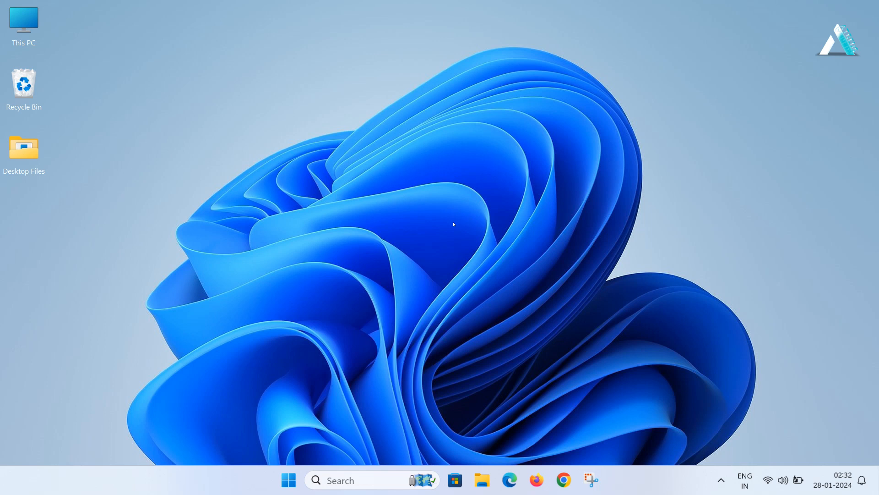
mouse_move(454, 224)
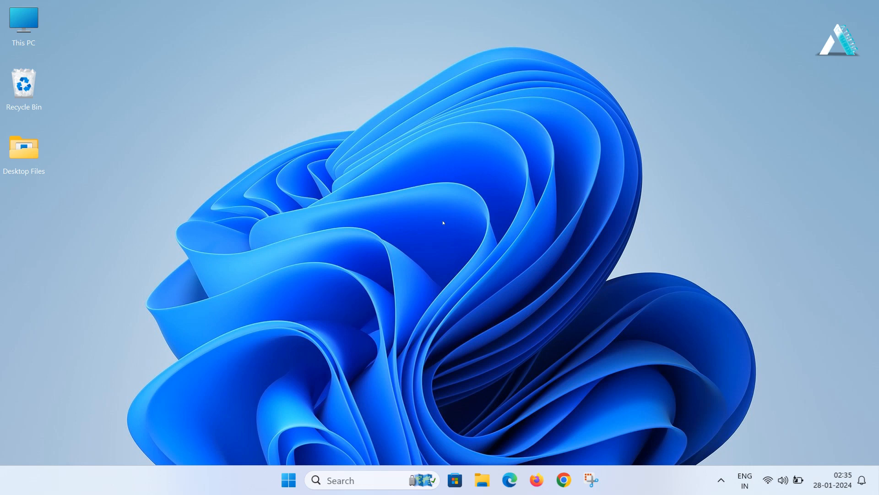
- Launch Task Manager from the taskbar menu to check virtualization status, then close it
right_click(637, 474)
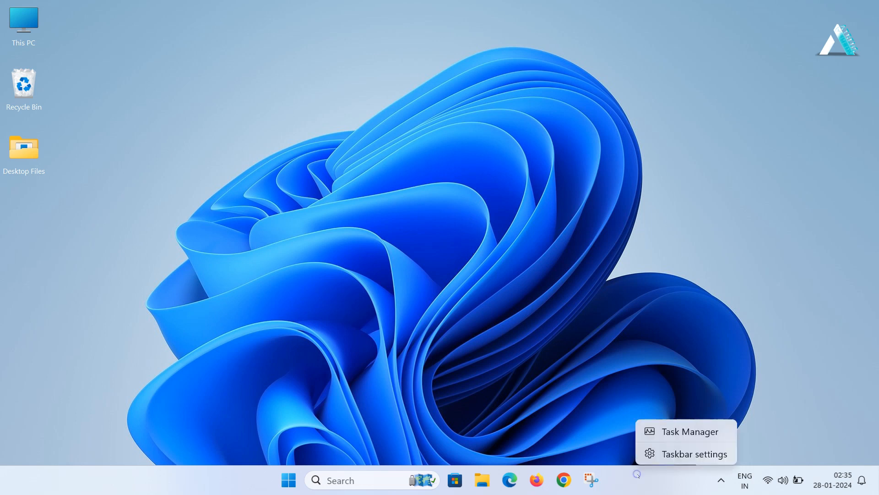
click(682, 431)
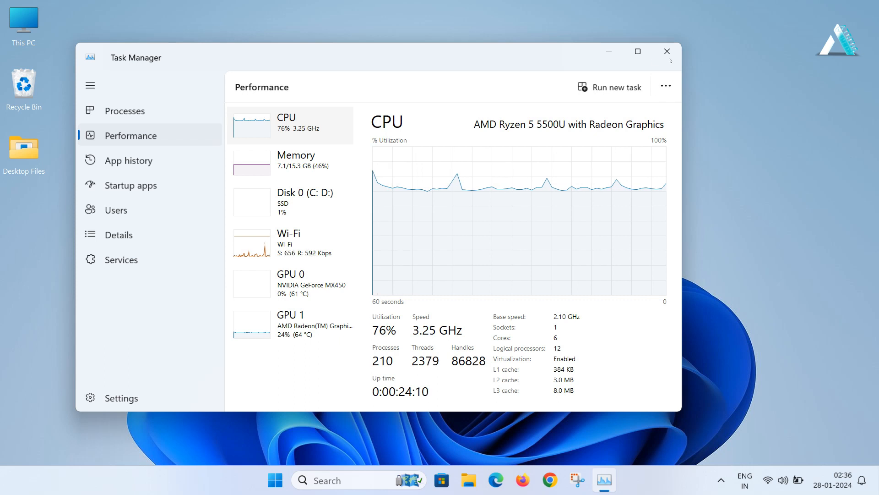
click(666, 52)
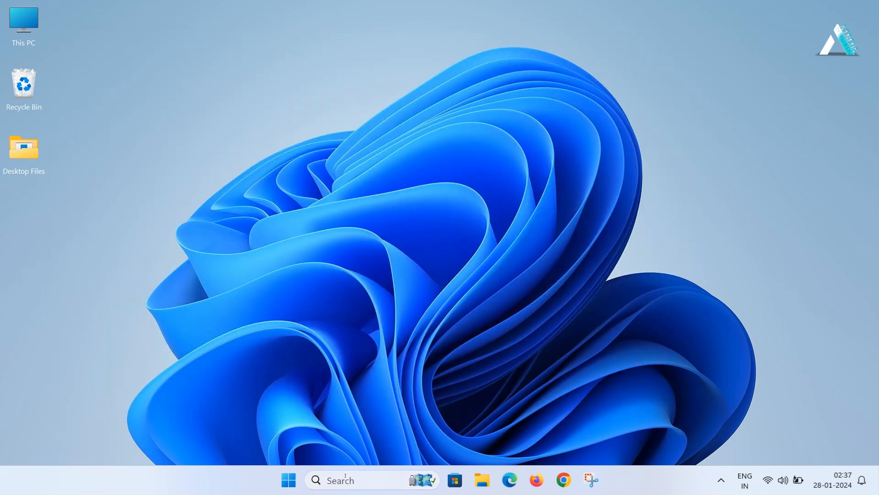
- Find 'advan' in Settings and restart the PC into advanced startup, confirming Restart now
text(advanced startup)
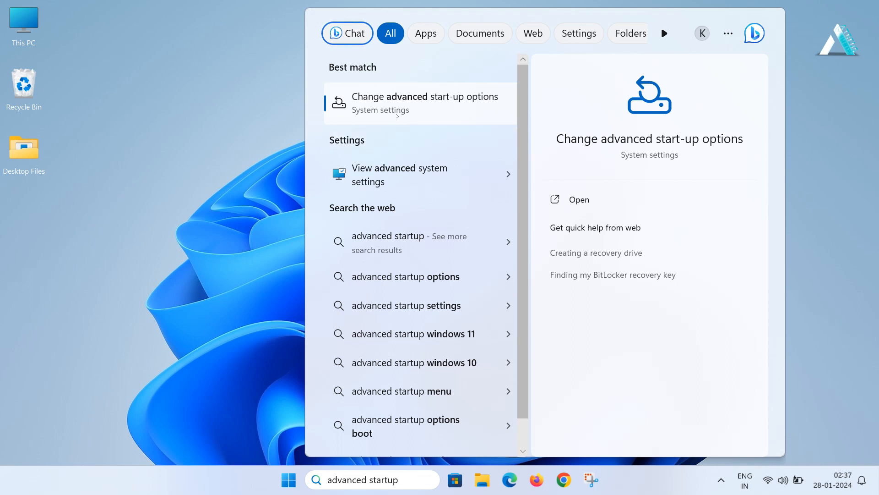
click(578, 199)
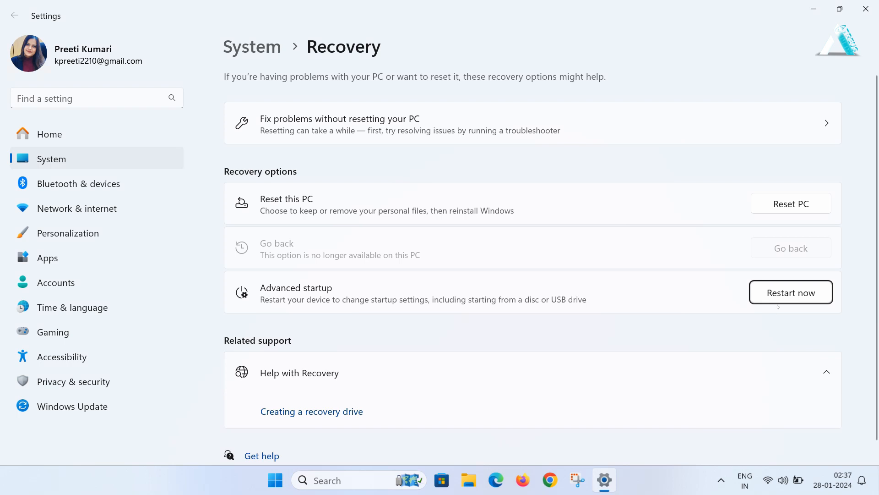
click(790, 292)
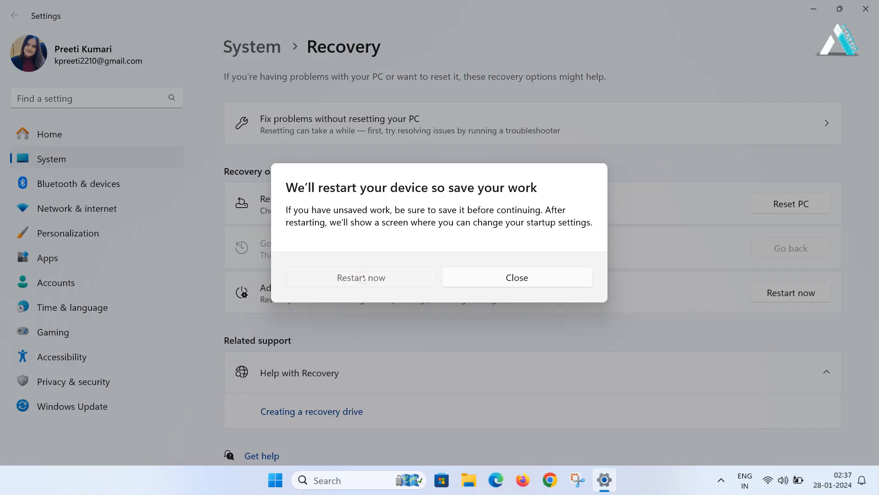
click(361, 276)
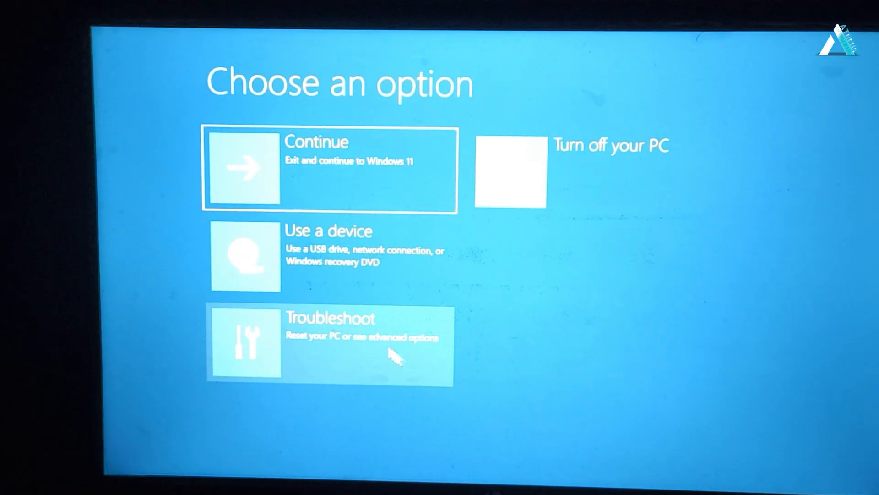
- Choose Troubleshoot, then UEFI Firmware Settings, and restart into the firmware
click(330, 342)
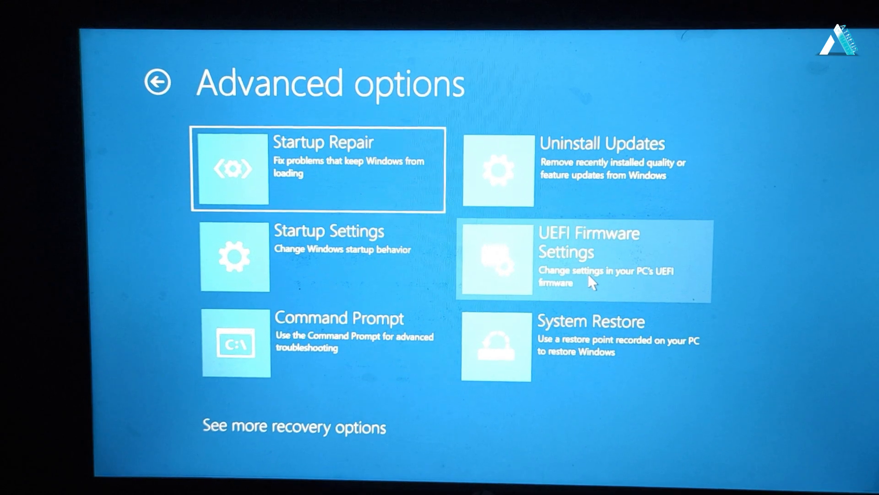
click(584, 261)
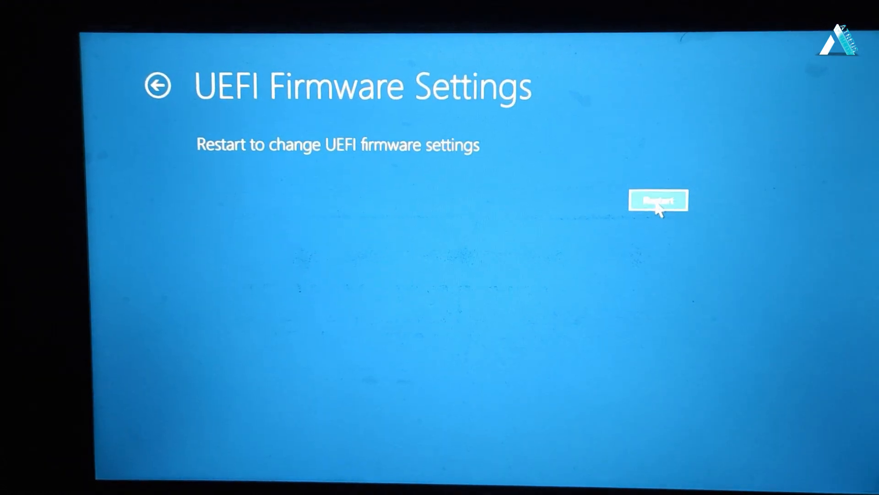
click(657, 200)
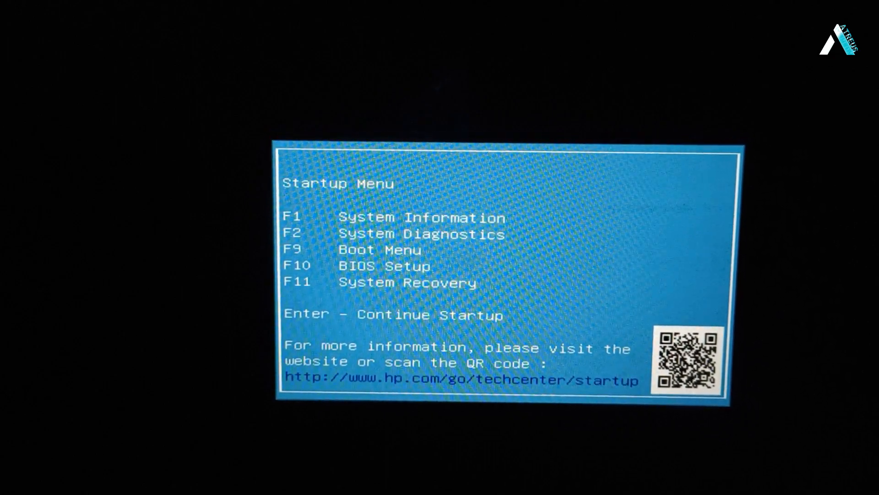
- Enter BIOS Setup with F10, view the Boot Options page, then exit back to Windows
key(F10)
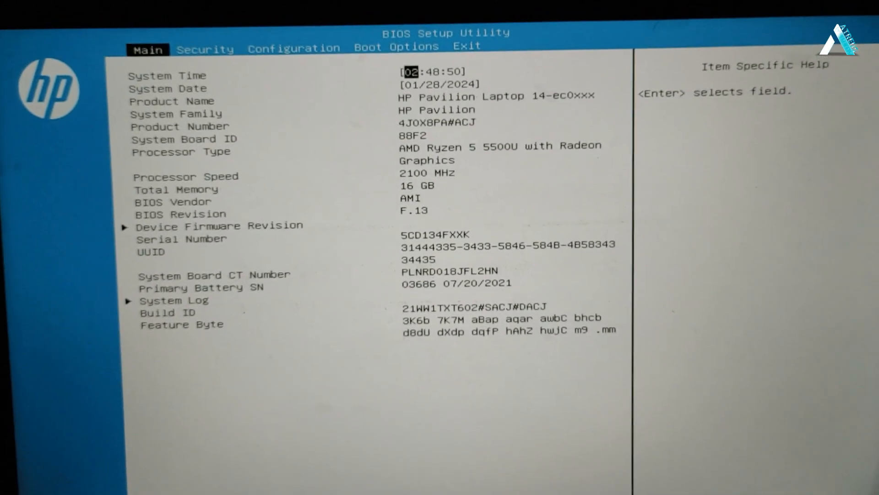
click(206, 55)
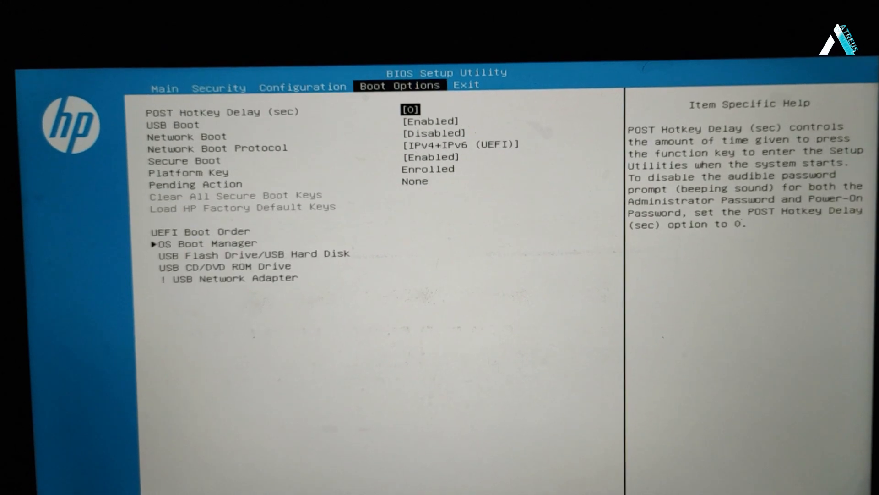
click(466, 85)
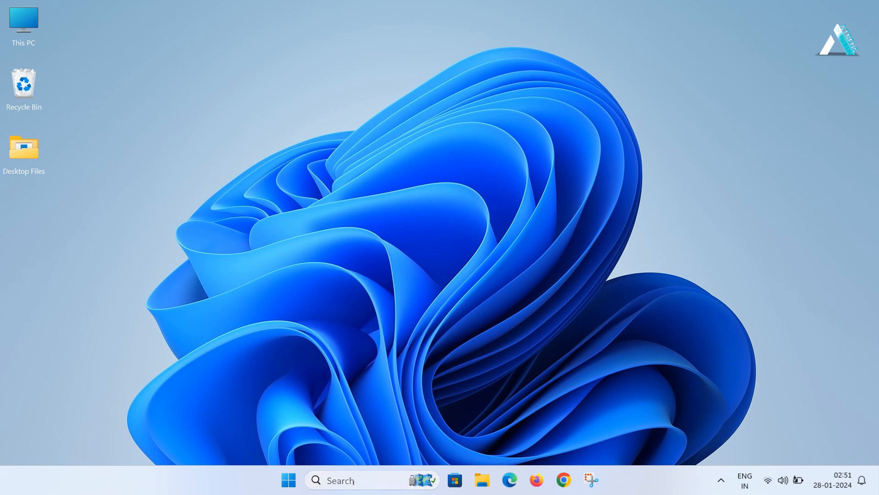
- Search 'command Prompt' on the way to Control Panel's Programs and Features list
text(command Prompt)
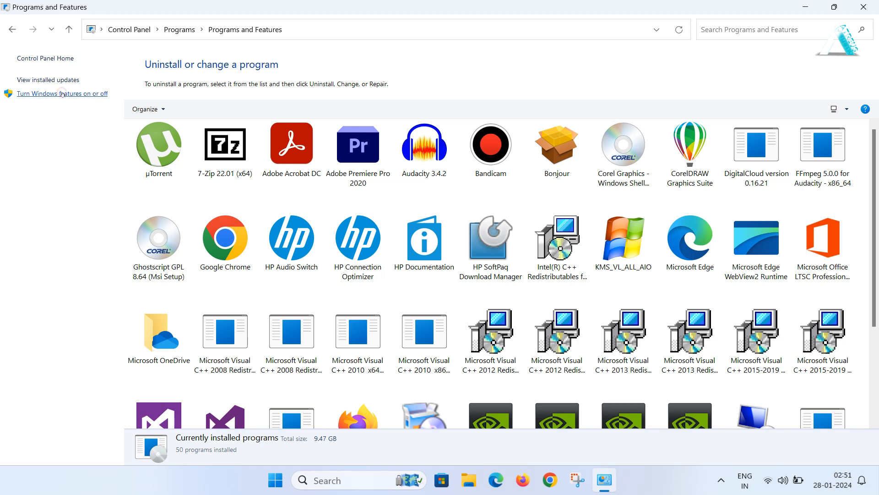
- Tick Virtual Machine Platform and Windows Hypervisor Platform in the Windows Features list
click(62, 93)
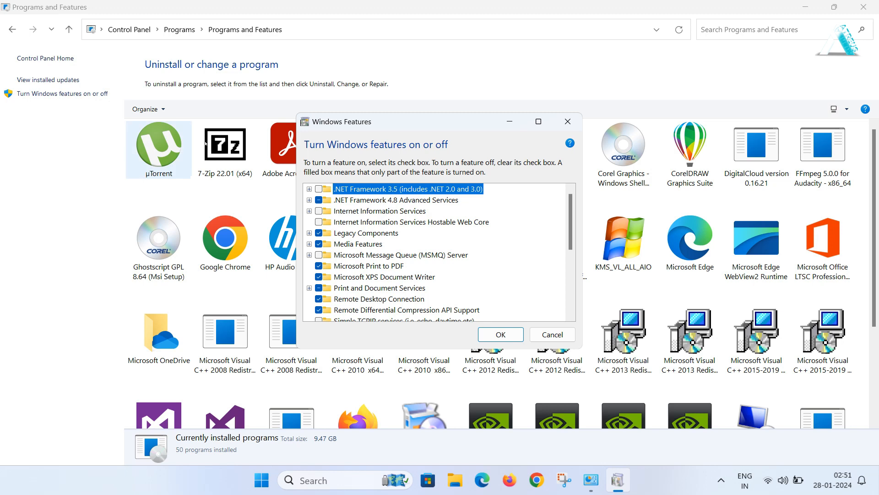
scroll(down, 3)
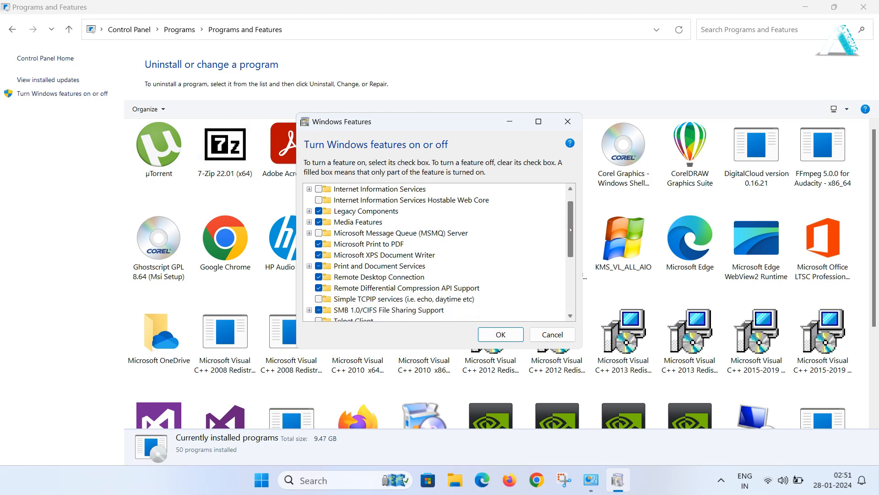
scroll(down, 3)
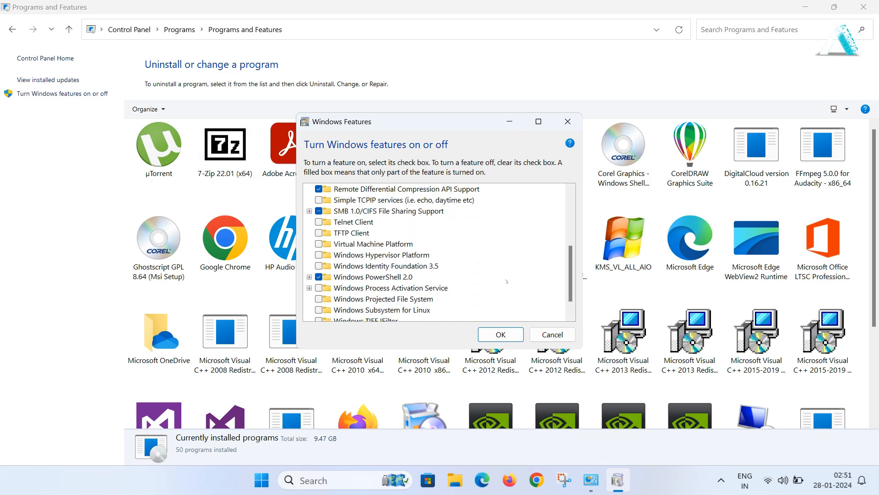
click(320, 244)
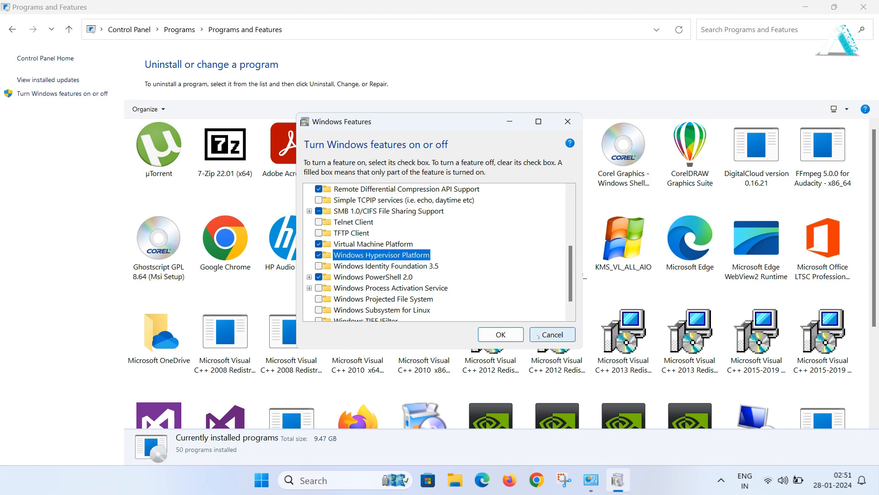
click(500, 334)
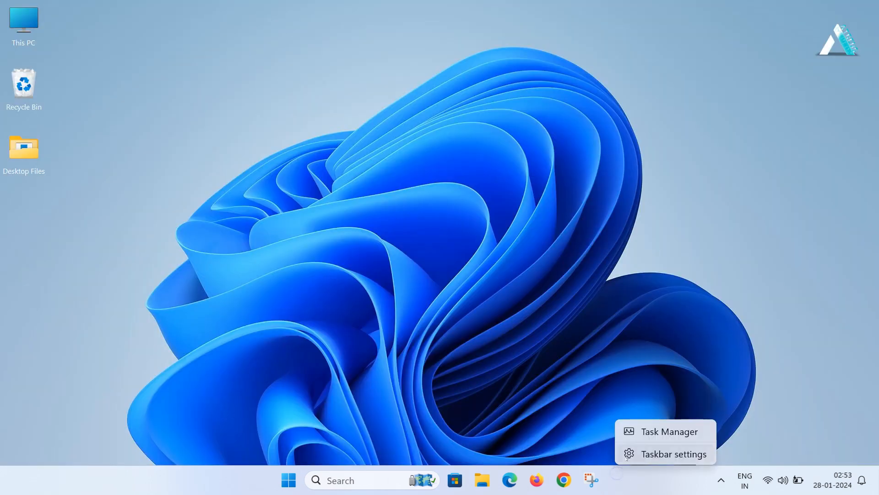
- Launch Task Manager and view CPU performance to confirm Virtualization reads Enabled
click(665, 432)
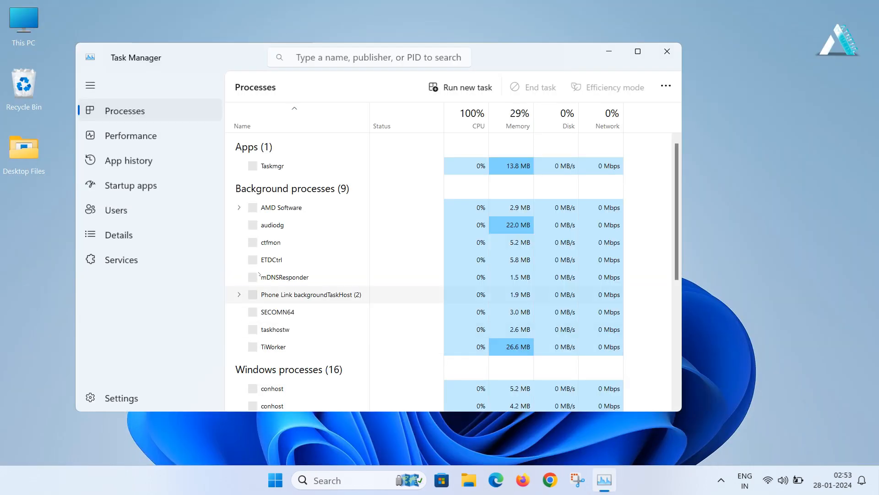
click(132, 136)
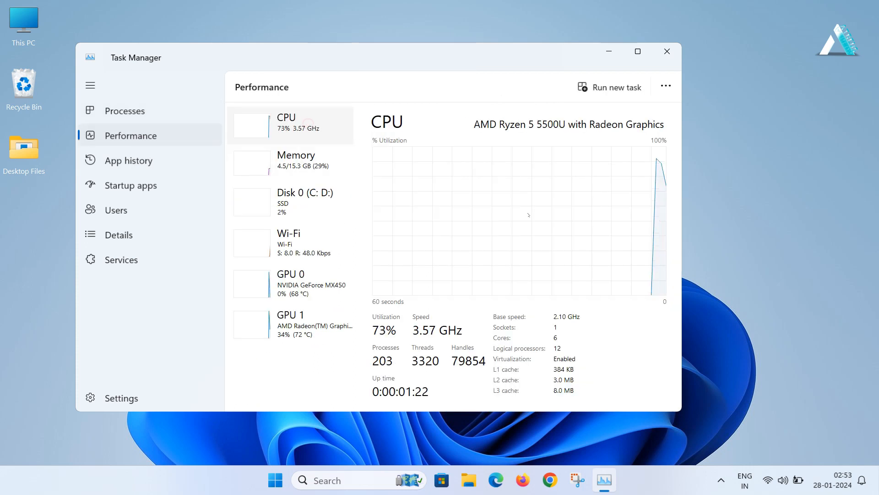